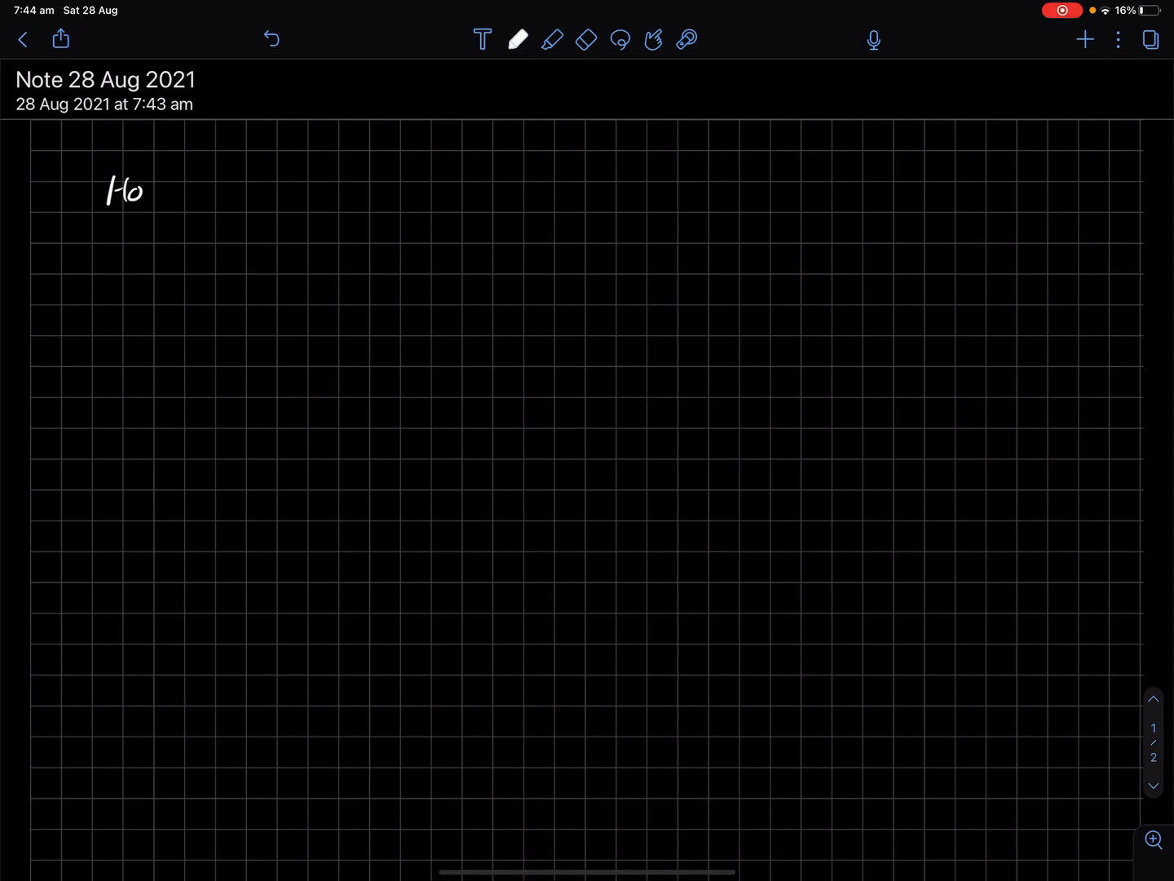
Step: Handwrite "How proxies work", sketch a contract box, then add red immutable, green pro and red "bug lives forever" notes, underlining proxies in purple
{"action": "left_click_drag", "start_coordinate": [147, 192], "coordinate": [278, 195]}
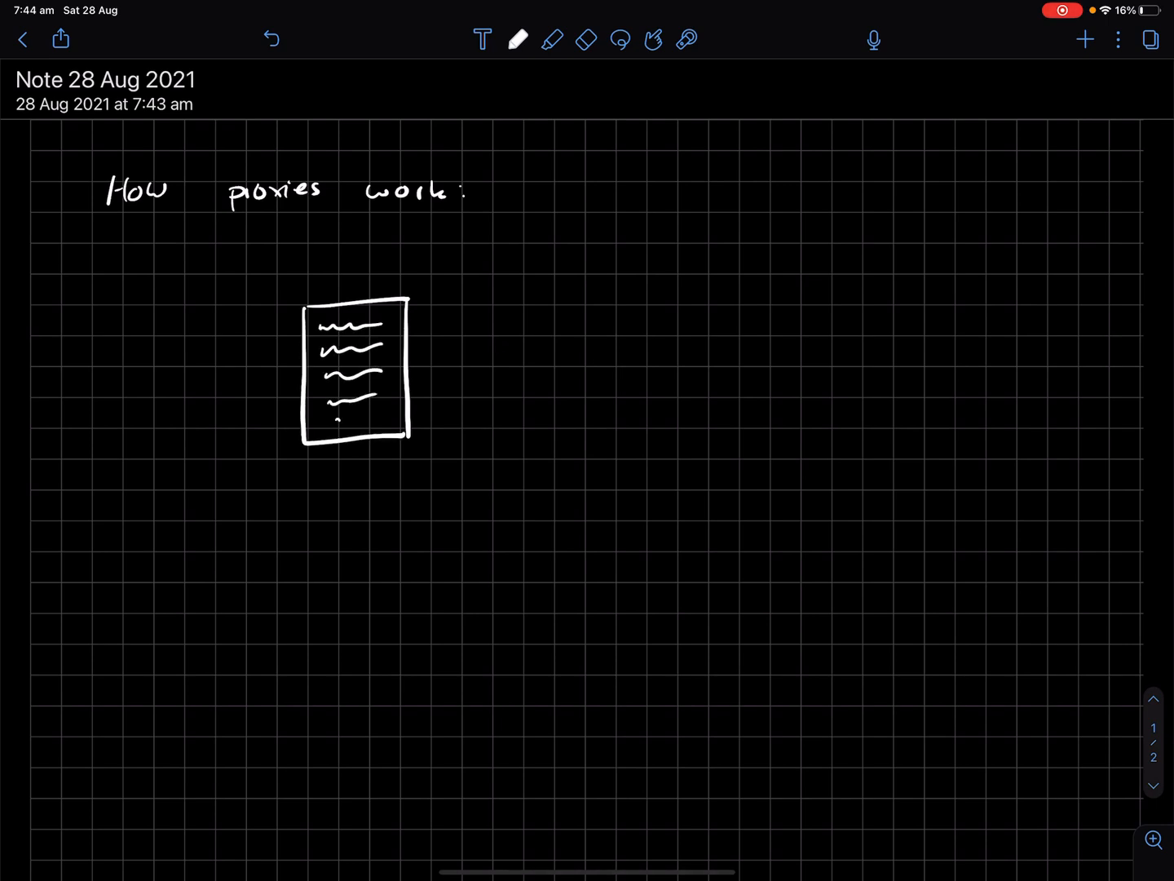
{"action": "left_click", "coordinate": [518, 39]}
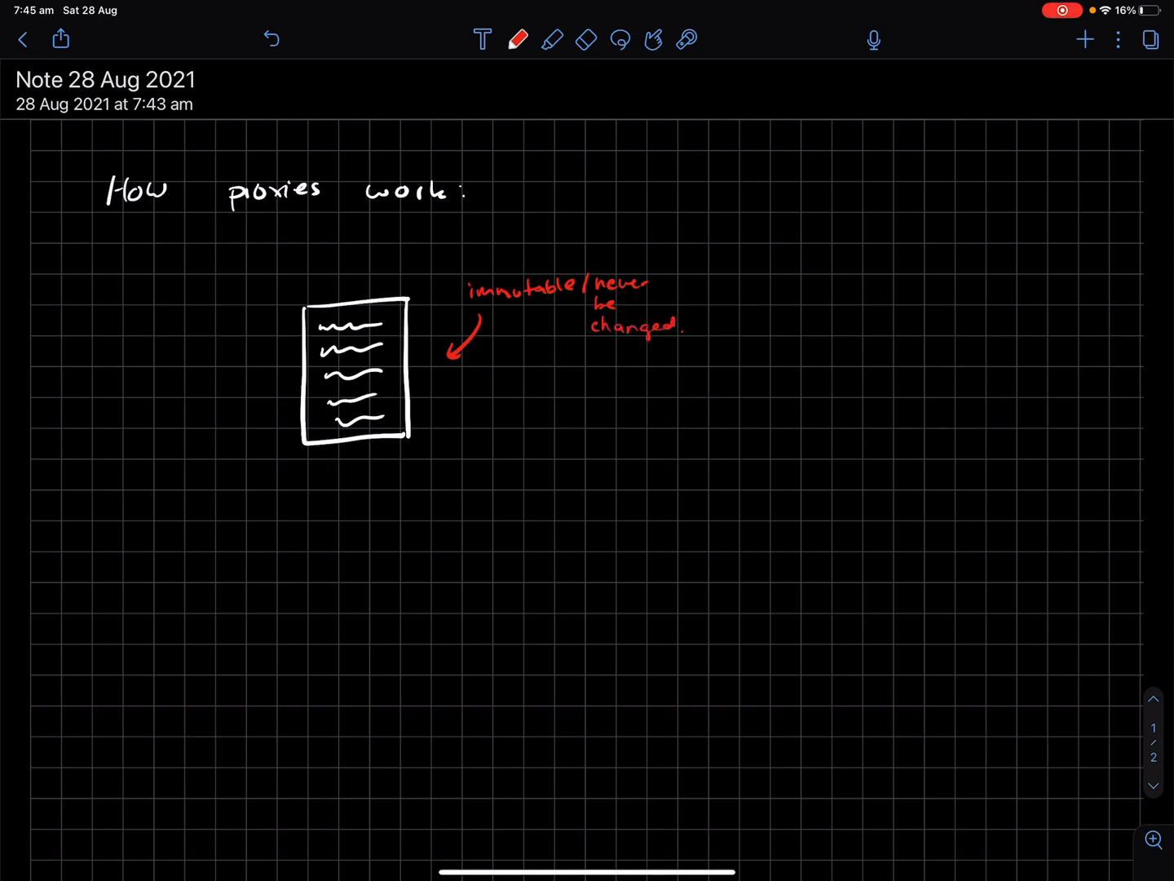
{"action": "left_click", "coordinate": [518, 39]}
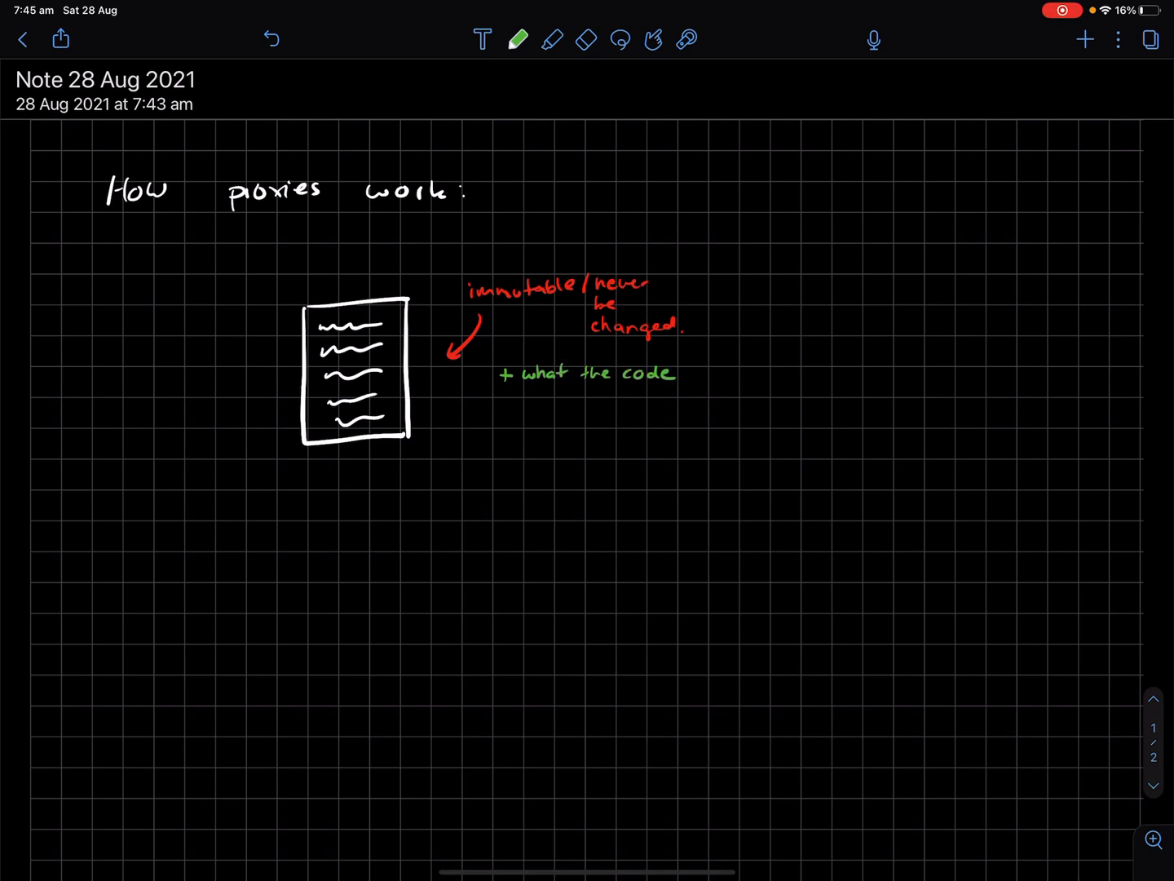
{"action": "left_click", "coordinate": [519, 39]}
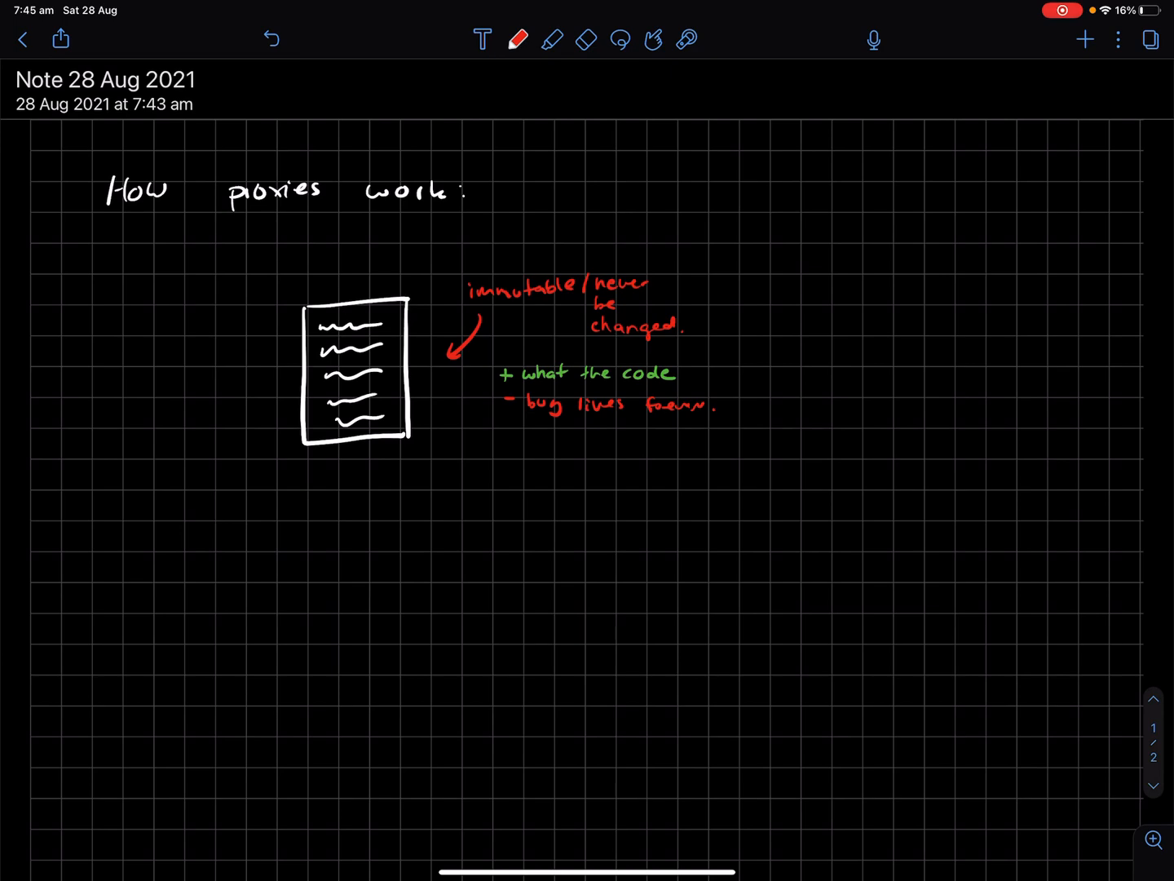
{"action": "left_click", "coordinate": [519, 39]}
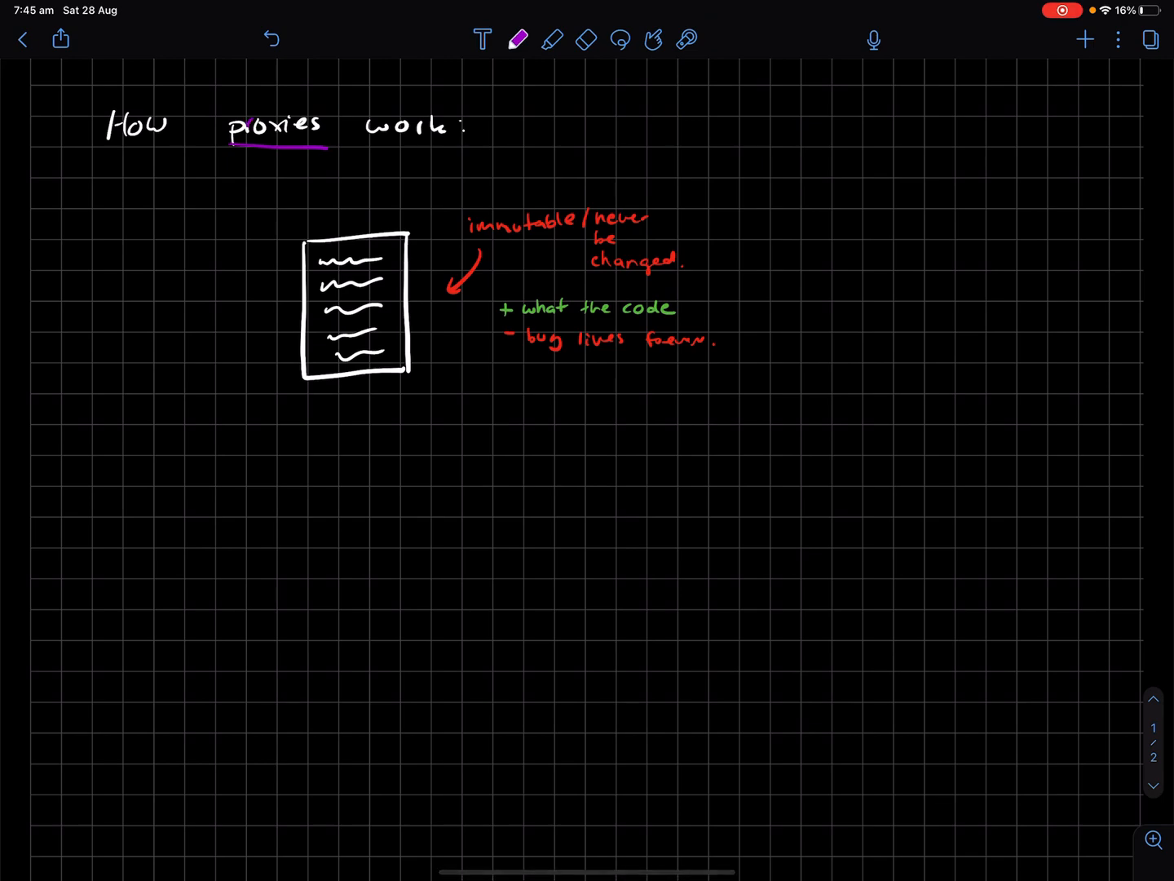
Step: Draw the 0xabc box in white ink with arrows to "storage" and "code/execution instructions"
{"action": "scroll", "scroll_direction": "up", "scroll_amount": 3}
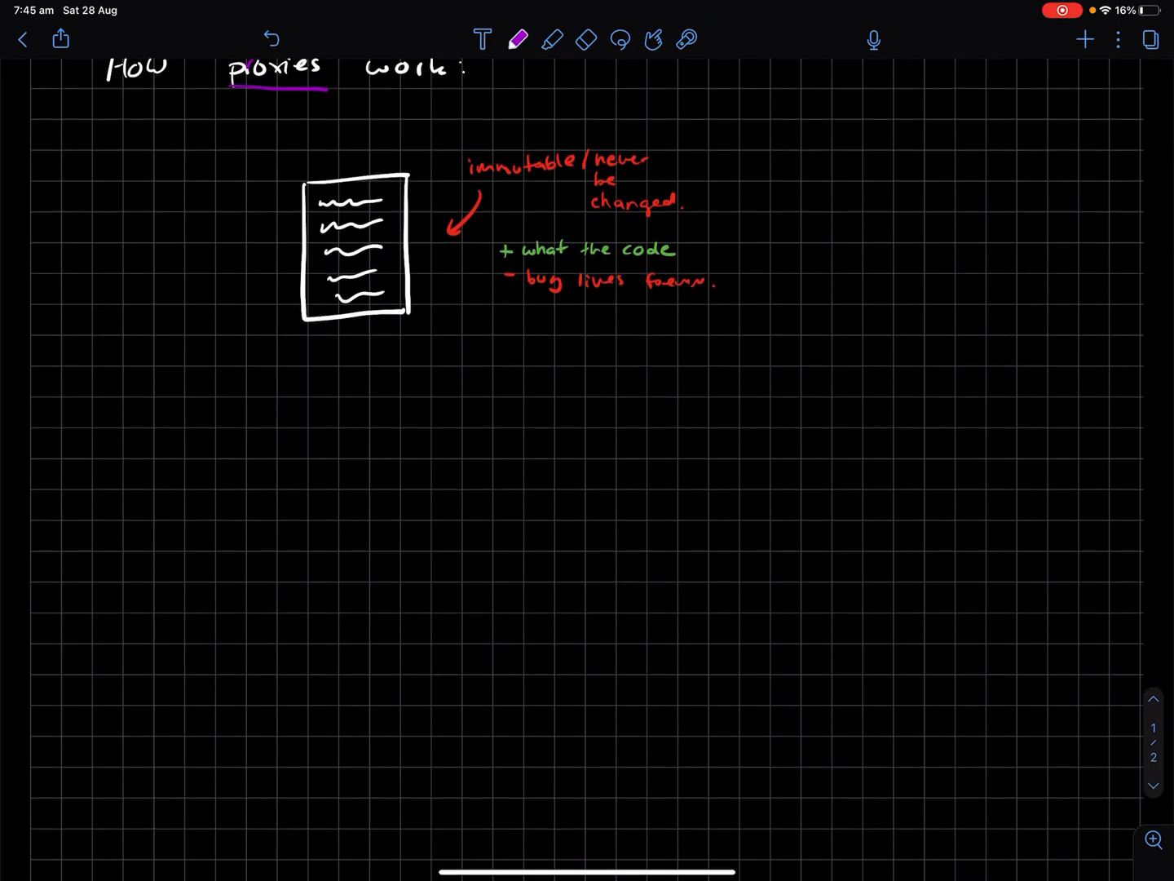
{"action": "left_click", "coordinate": [519, 39]}
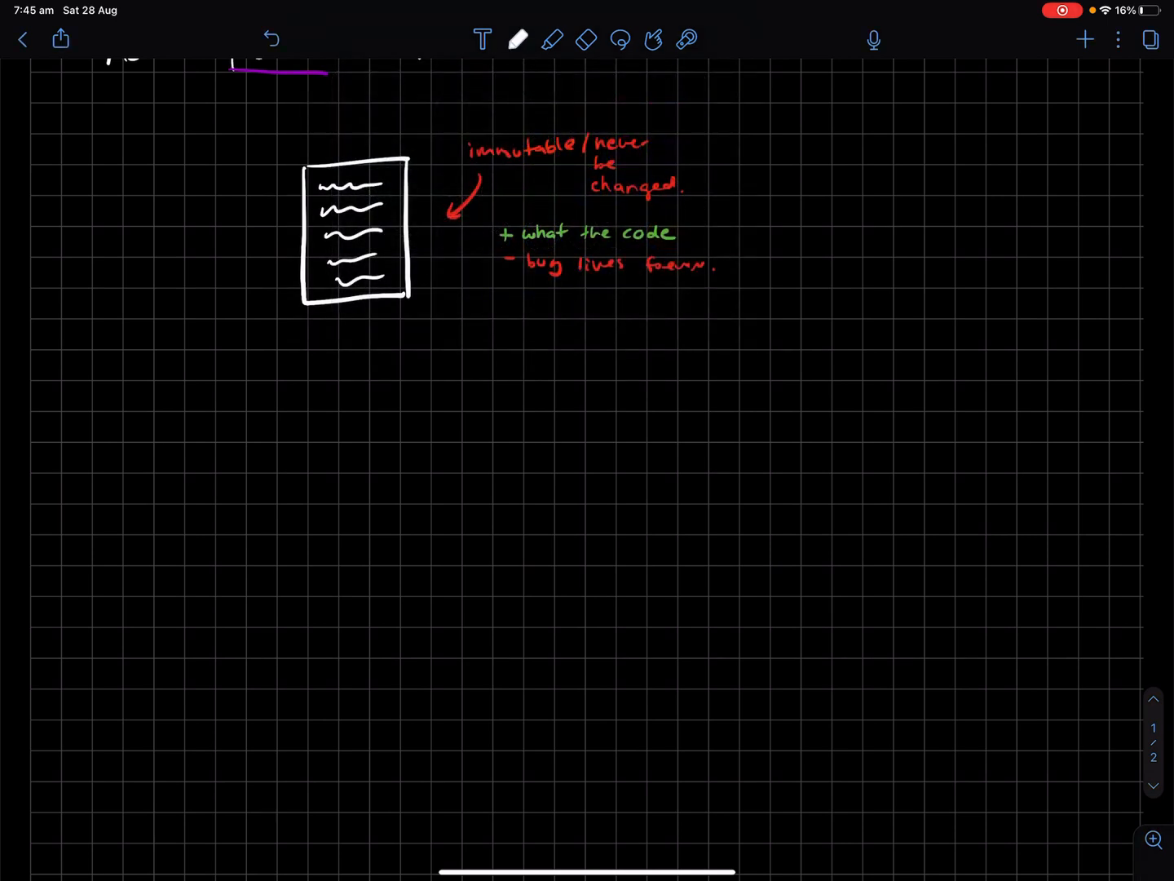
{"action": "scroll", "scroll_direction": "up", "scroll_amount": 3}
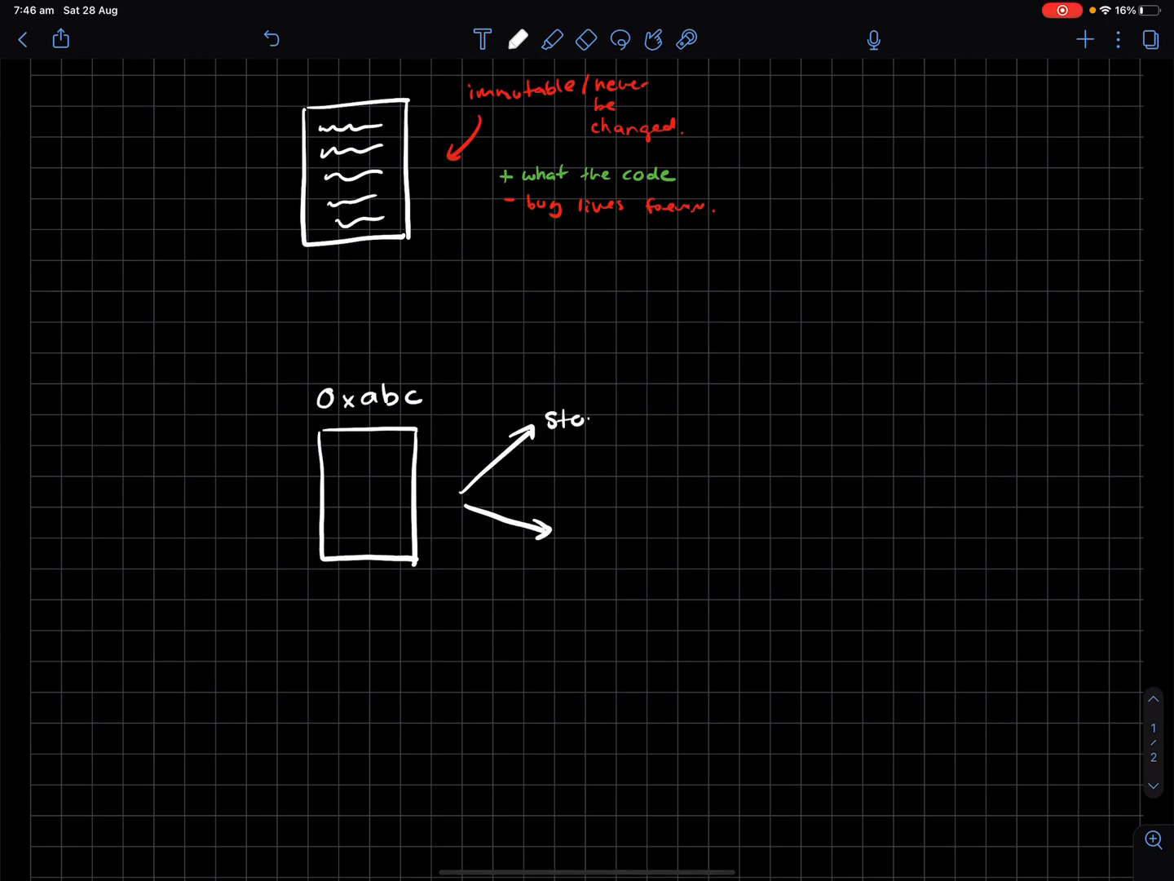
{"action": "type", "text": "rage"}
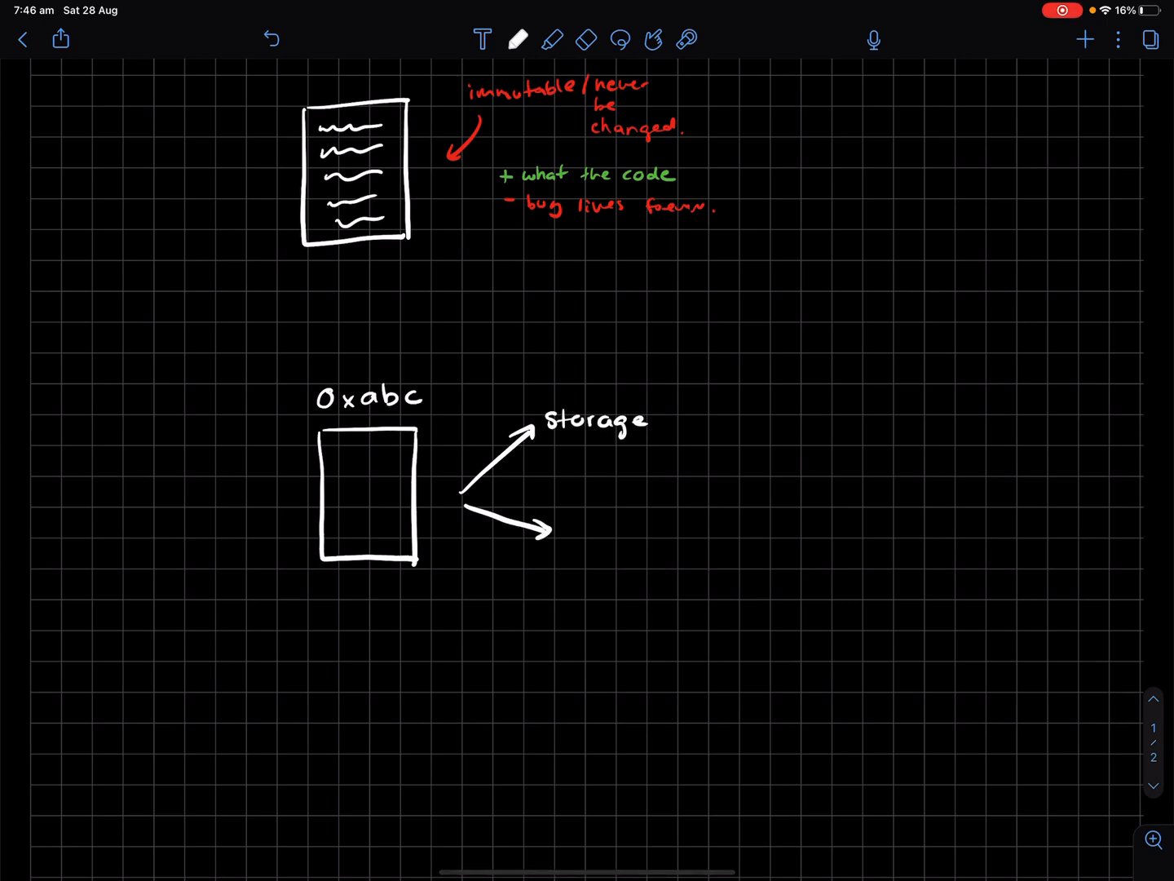
{"action": "type", "text": "code/execution"}
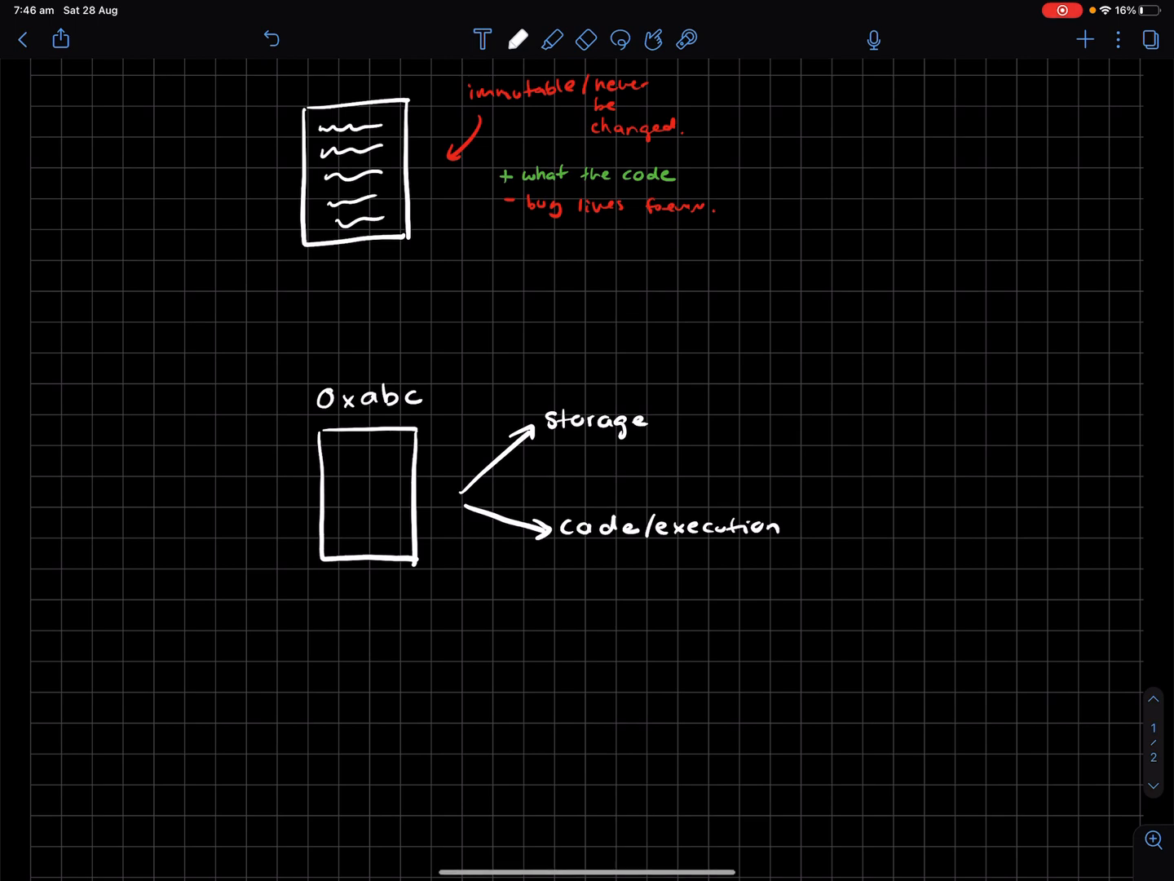
{"action": "type", "text": "instructions"}
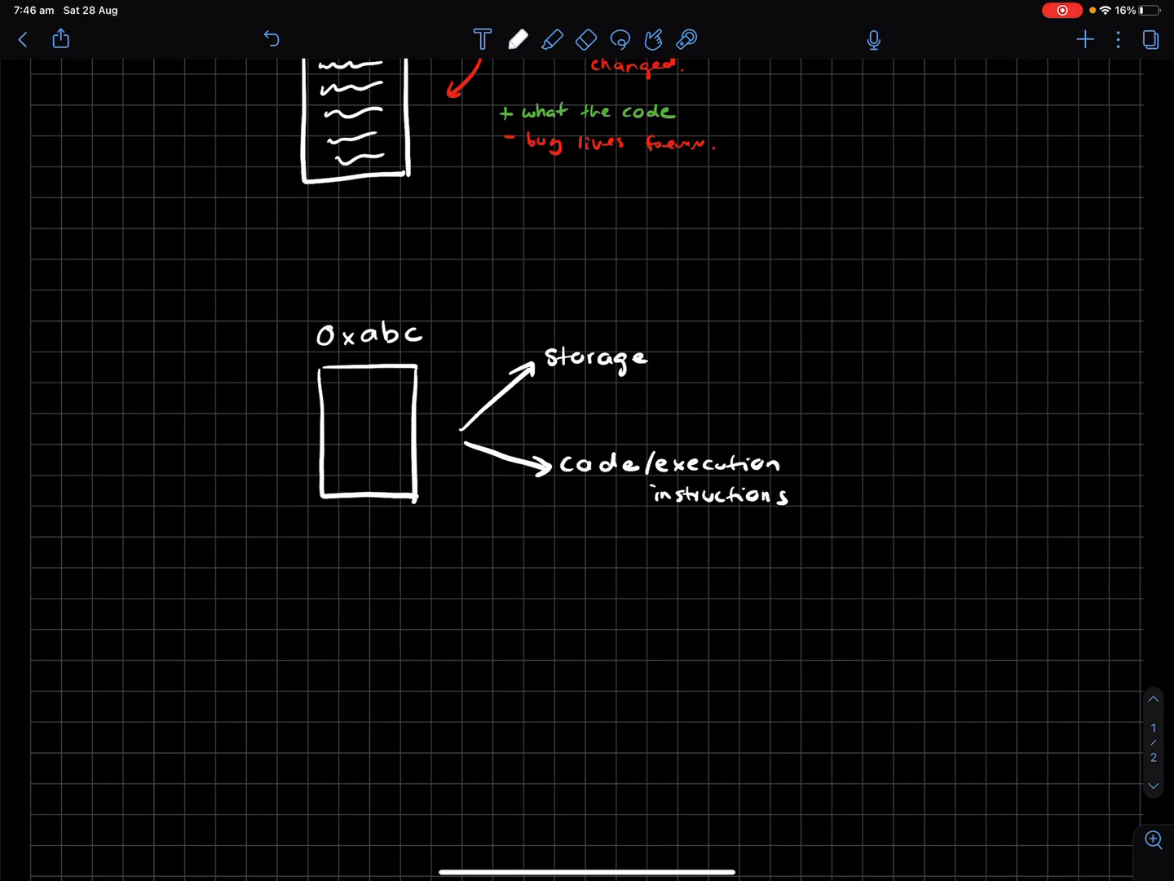
Step: Underline storage in green and add a purple brace marked "swapping" beside the code branch
{"action": "left_click", "coordinate": [518, 39]}
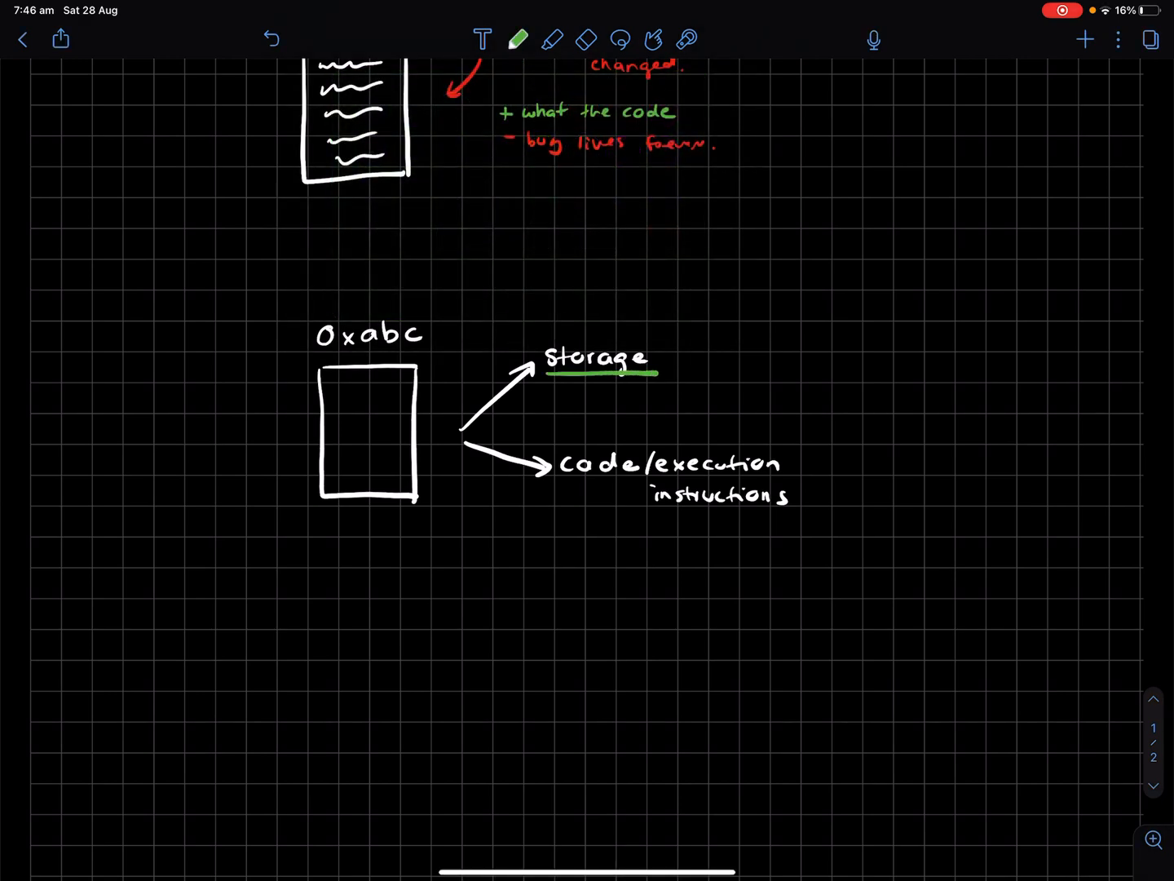
{"action": "left_click", "coordinate": [518, 39]}
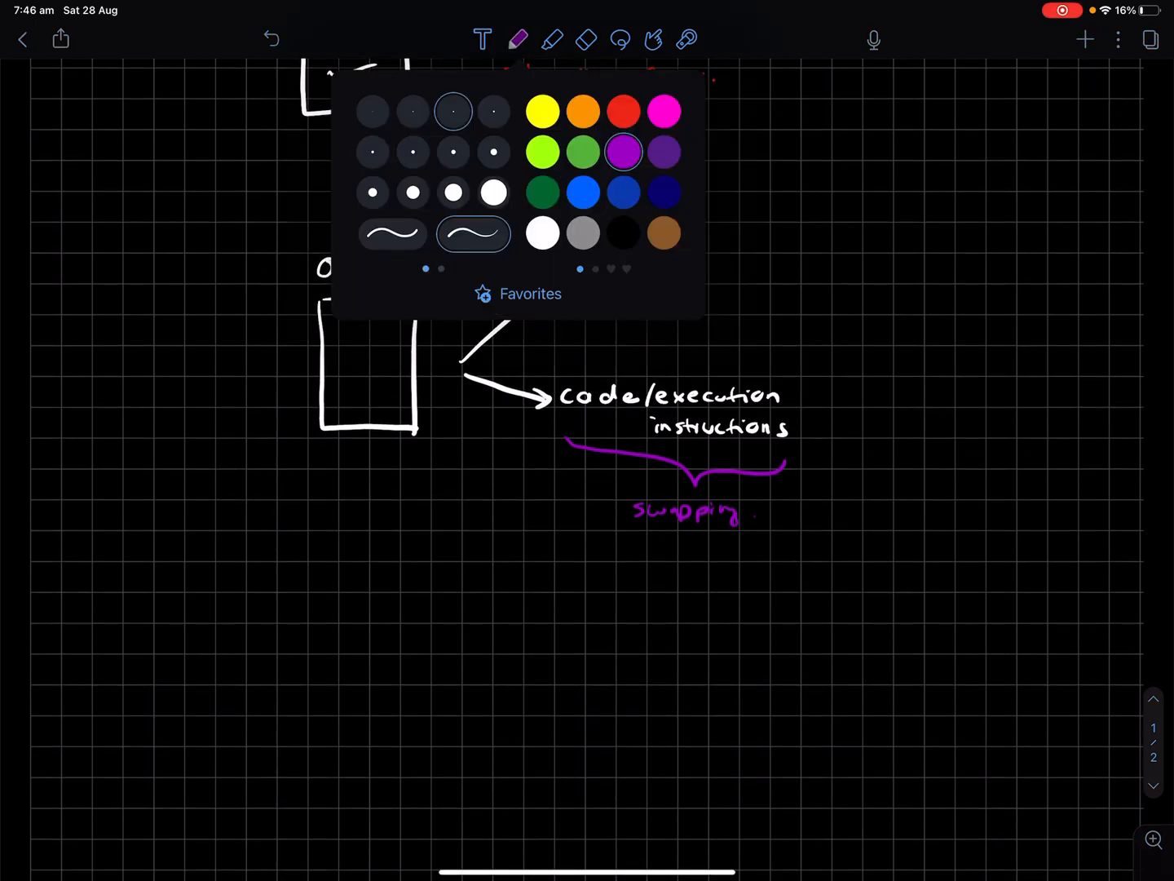
Step: Label the box "proxy" in blue and sketch a user calling mint to get tokens, routed to an "imp" contract
{"action": "left_click", "coordinate": [584, 192]}
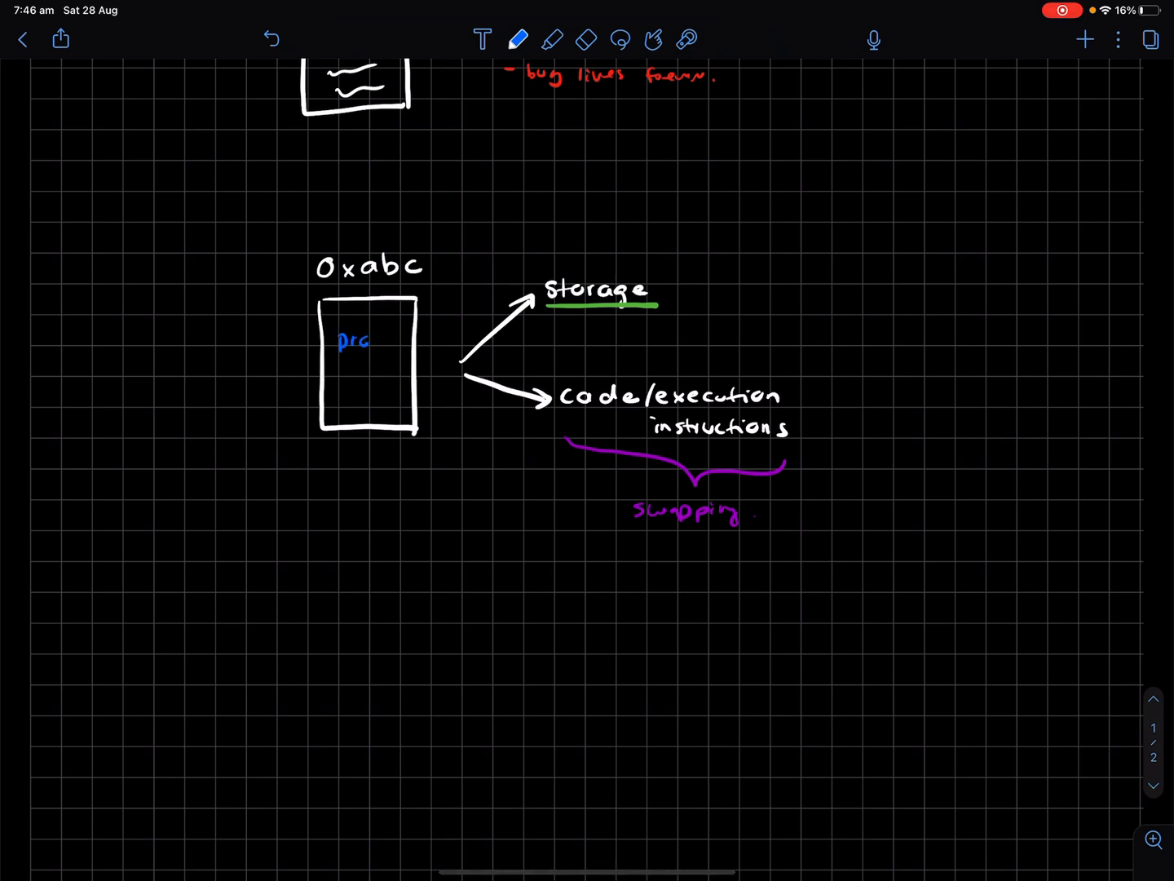
{"action": "scroll", "scroll_direction": "up", "scroll_amount": 3}
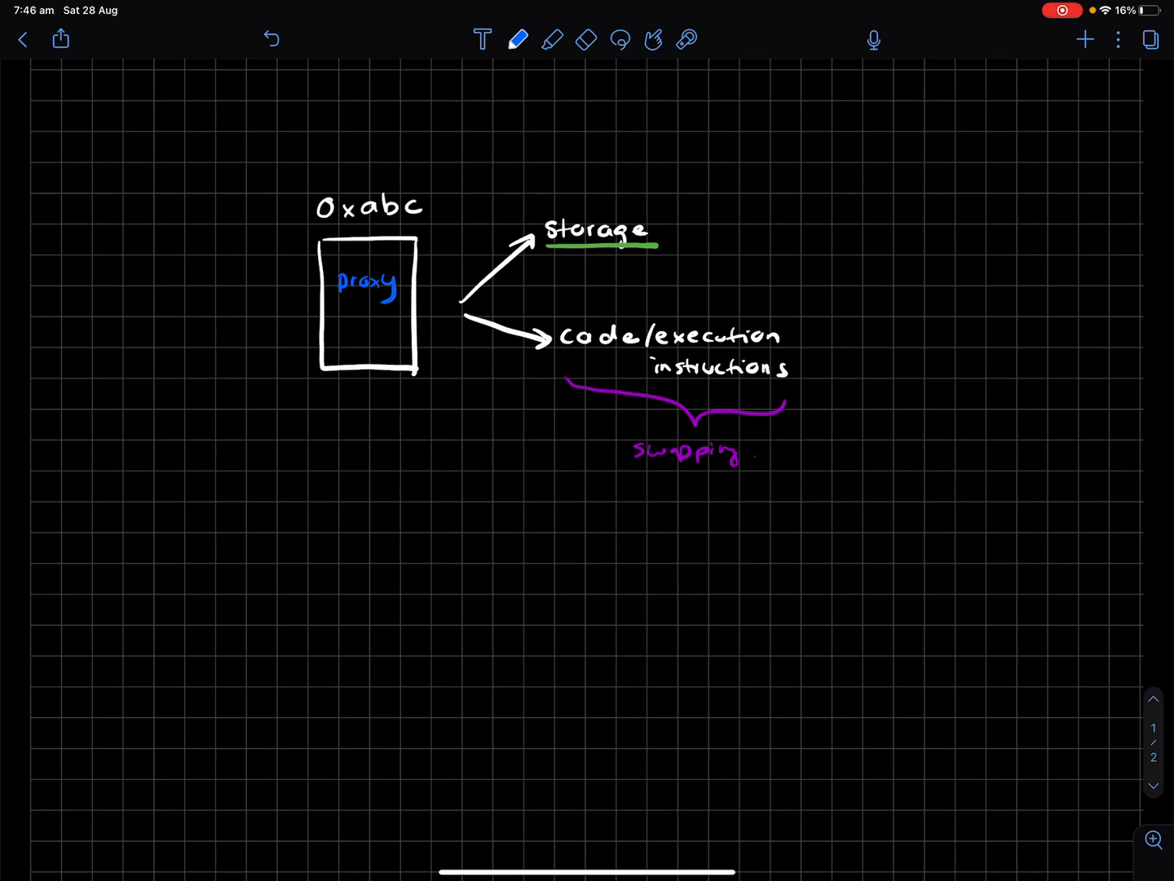
{"action": "left_click", "coordinate": [518, 40]}
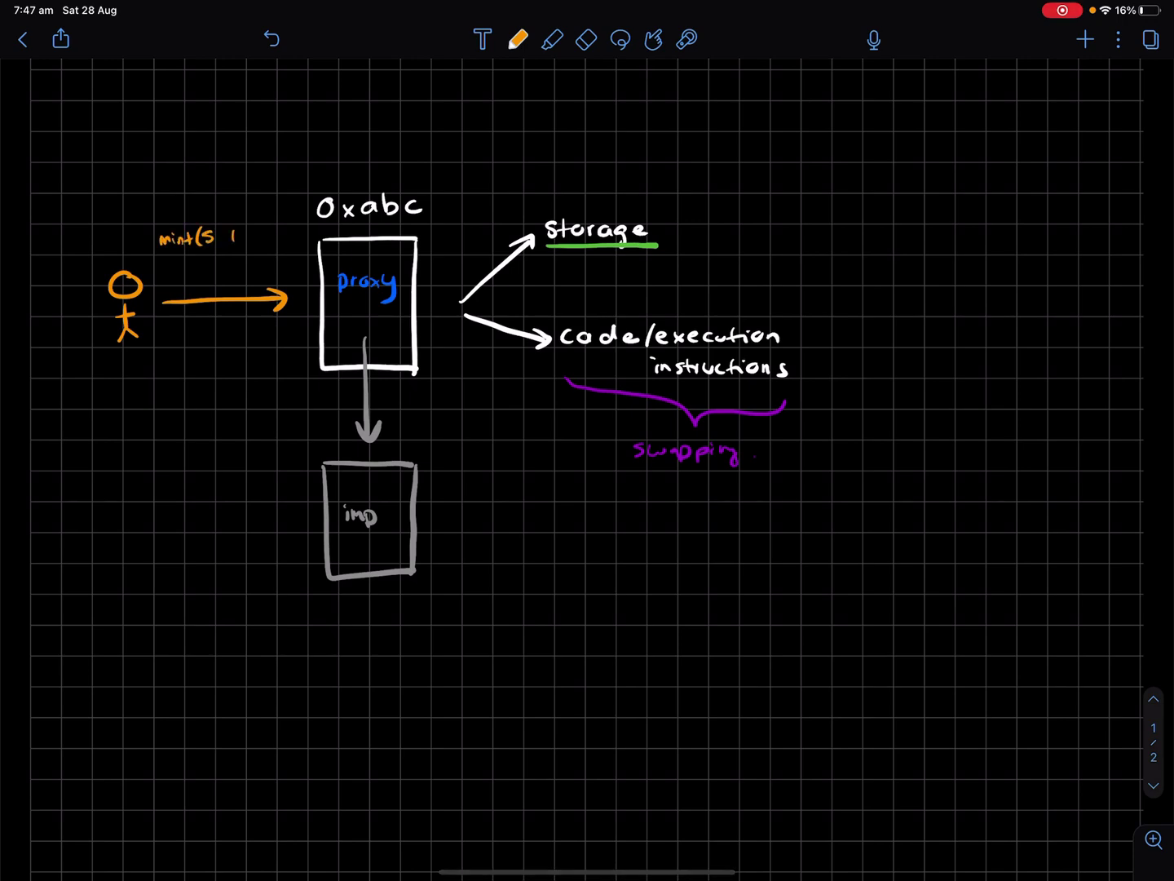
{"action": "type", "text": "tokens"}
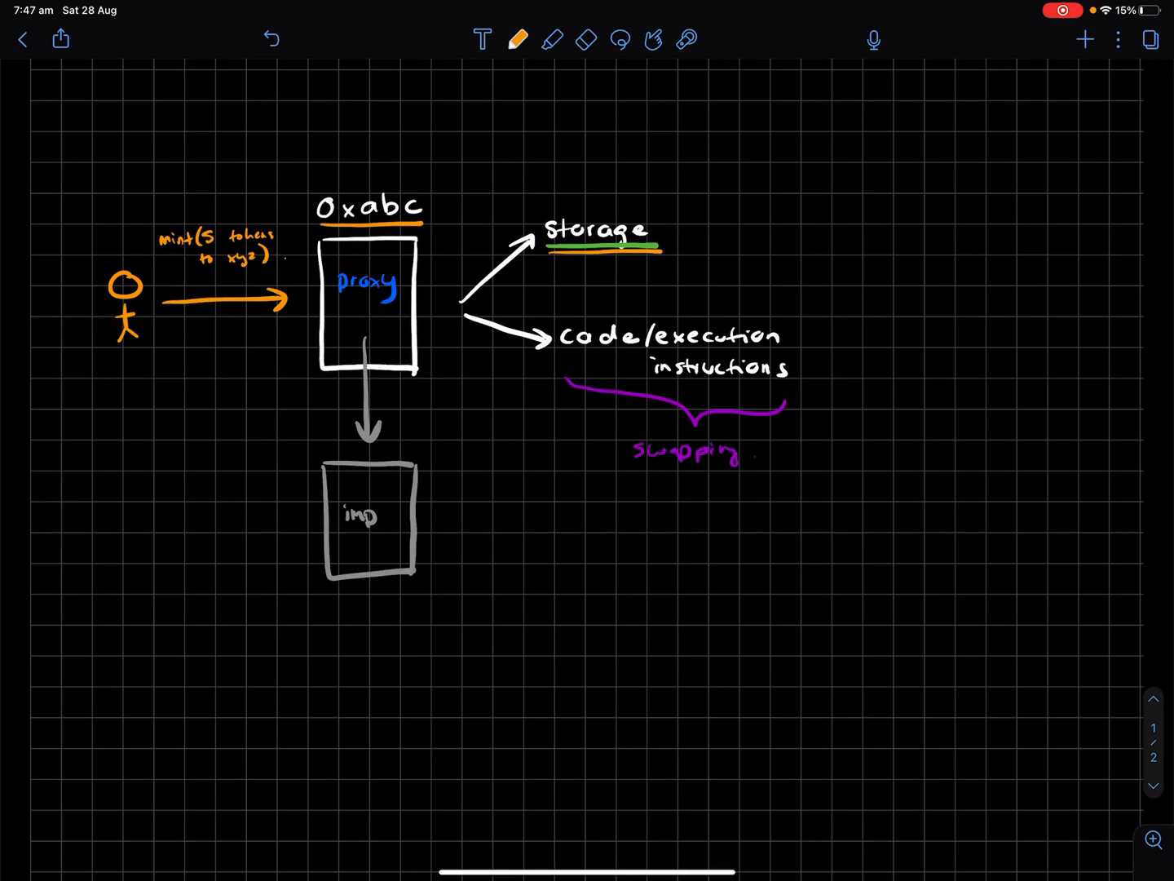
Step: Note beside Storage that it keeps track of everyone's balances, then arrow from the user figure down to imp in orange
{"action": "scroll", "scroll_direction": "down", "scroll_amount": 3}
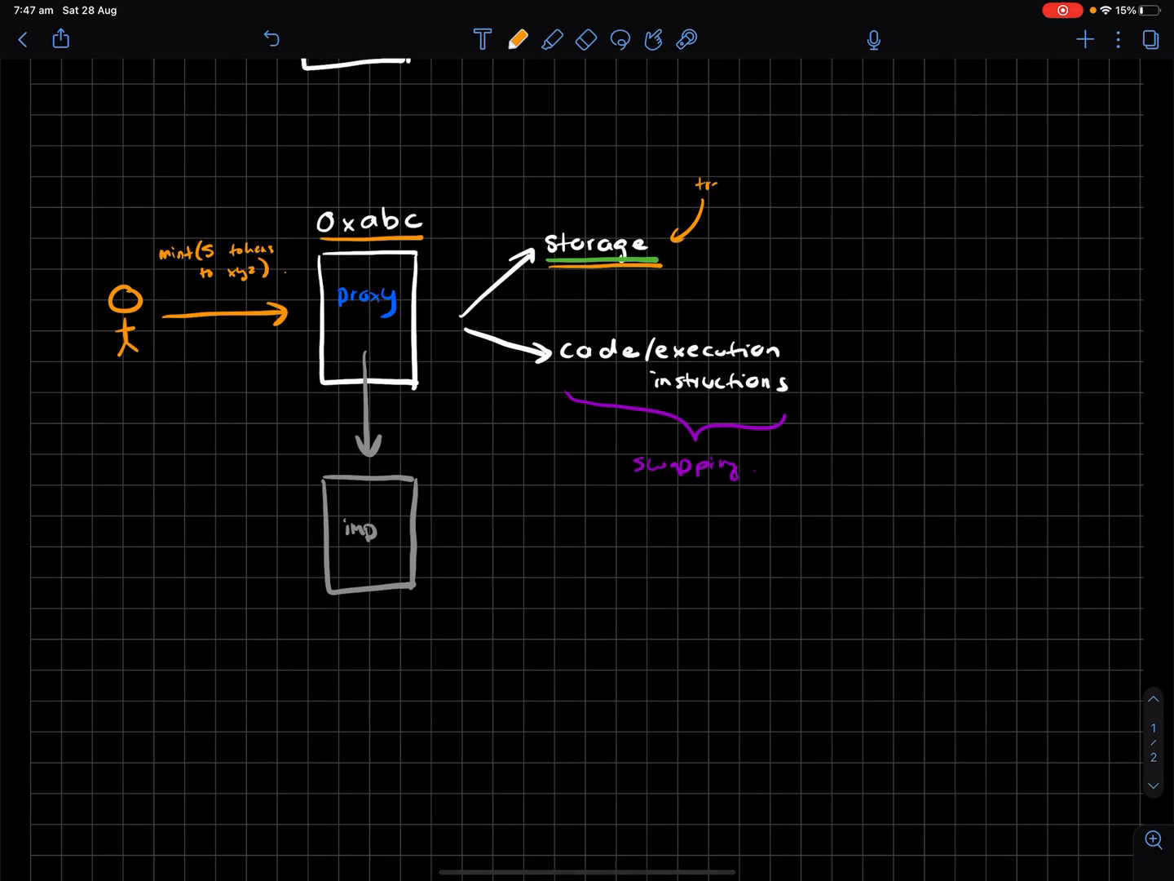
{"action": "type", "text": "track of everyone's"}
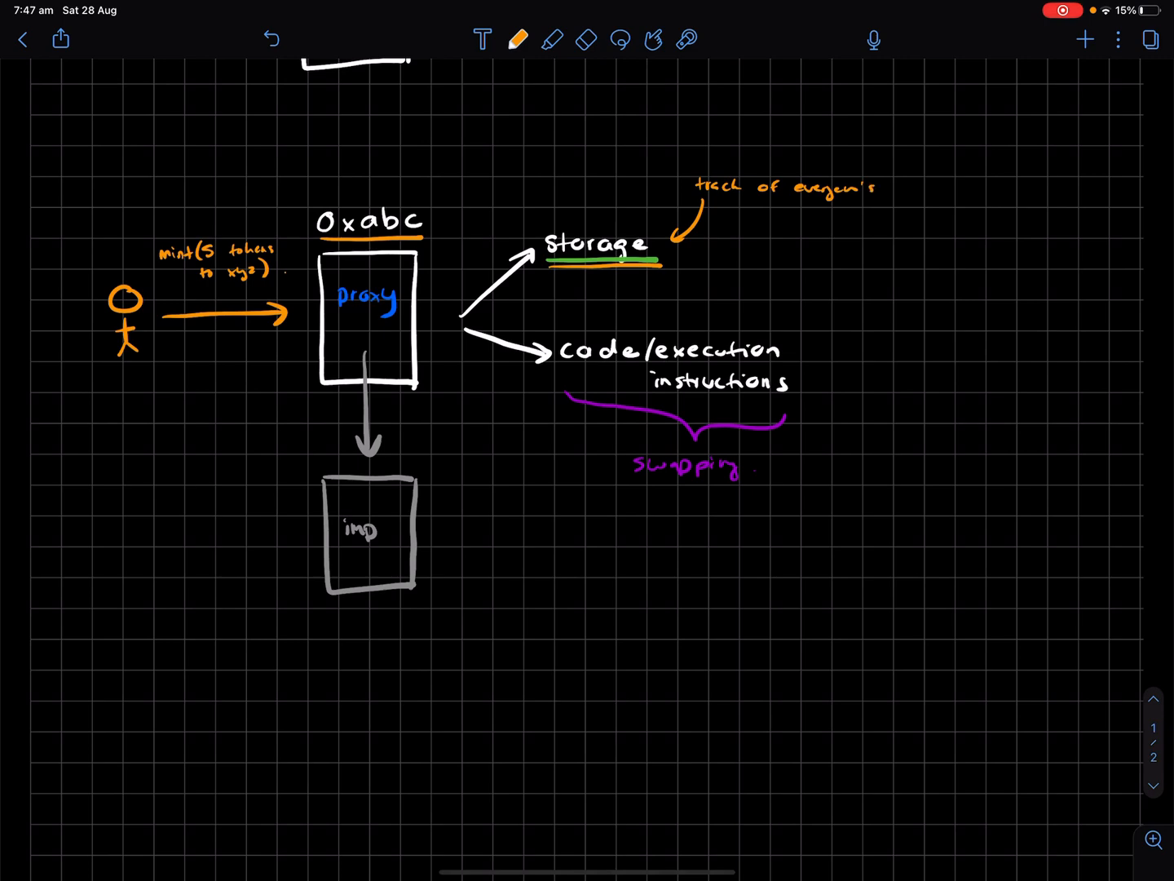
{"action": "type", "text": "balanc"}
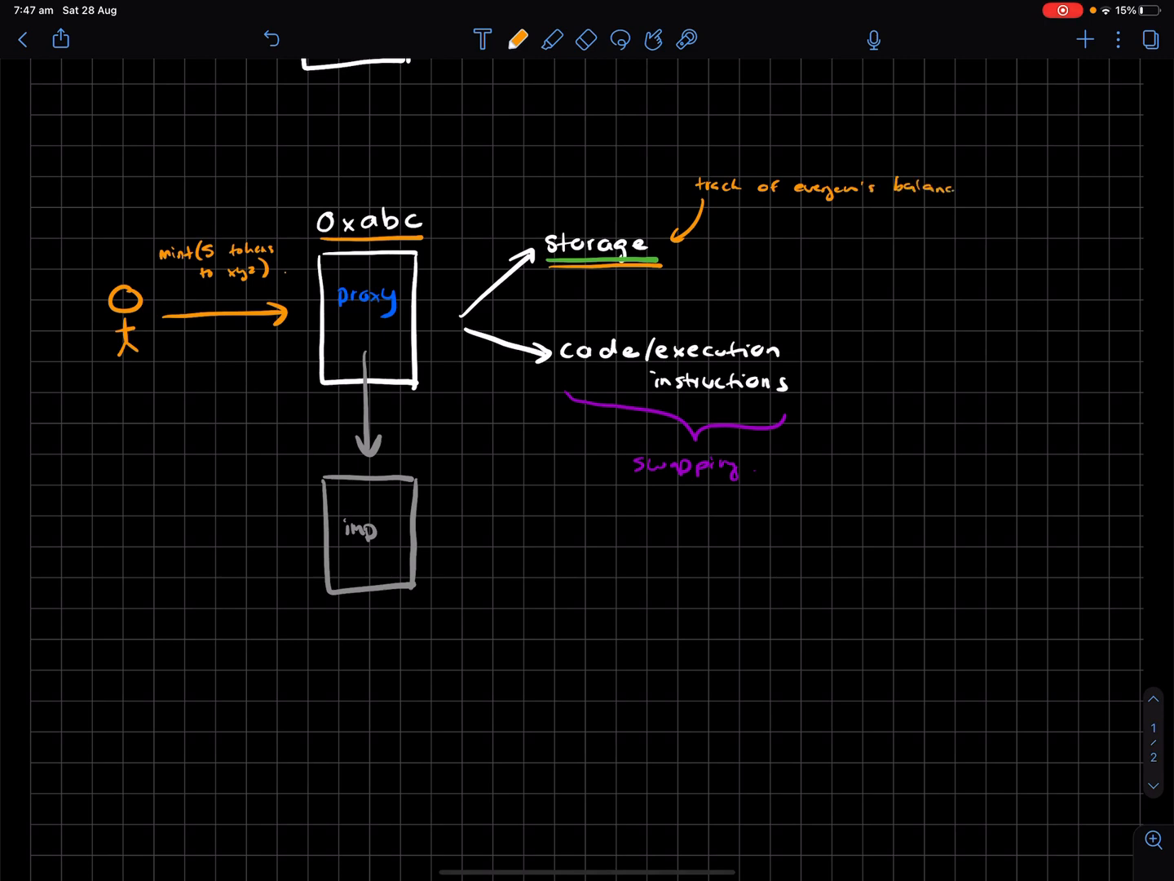
{"action": "type", "text": "s"}
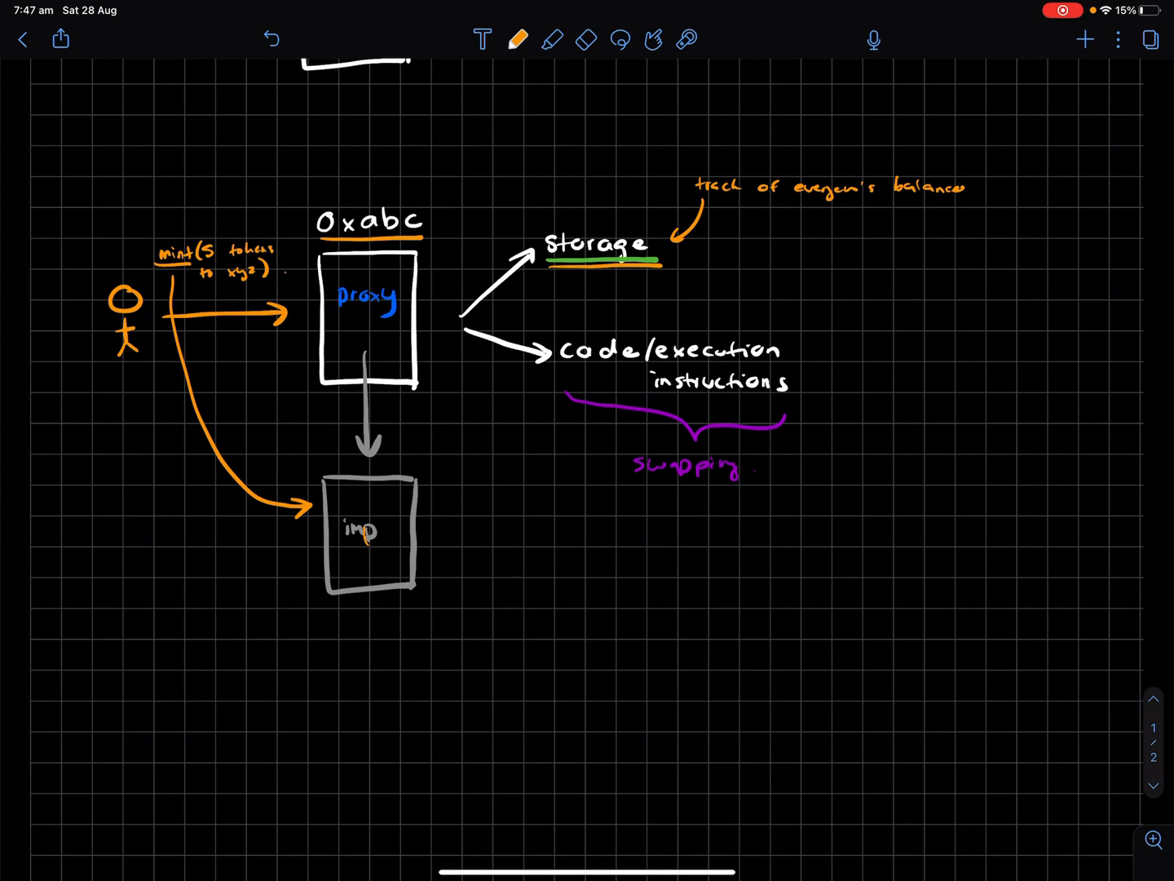
{"action": "left_click", "coordinate": [585, 39]}
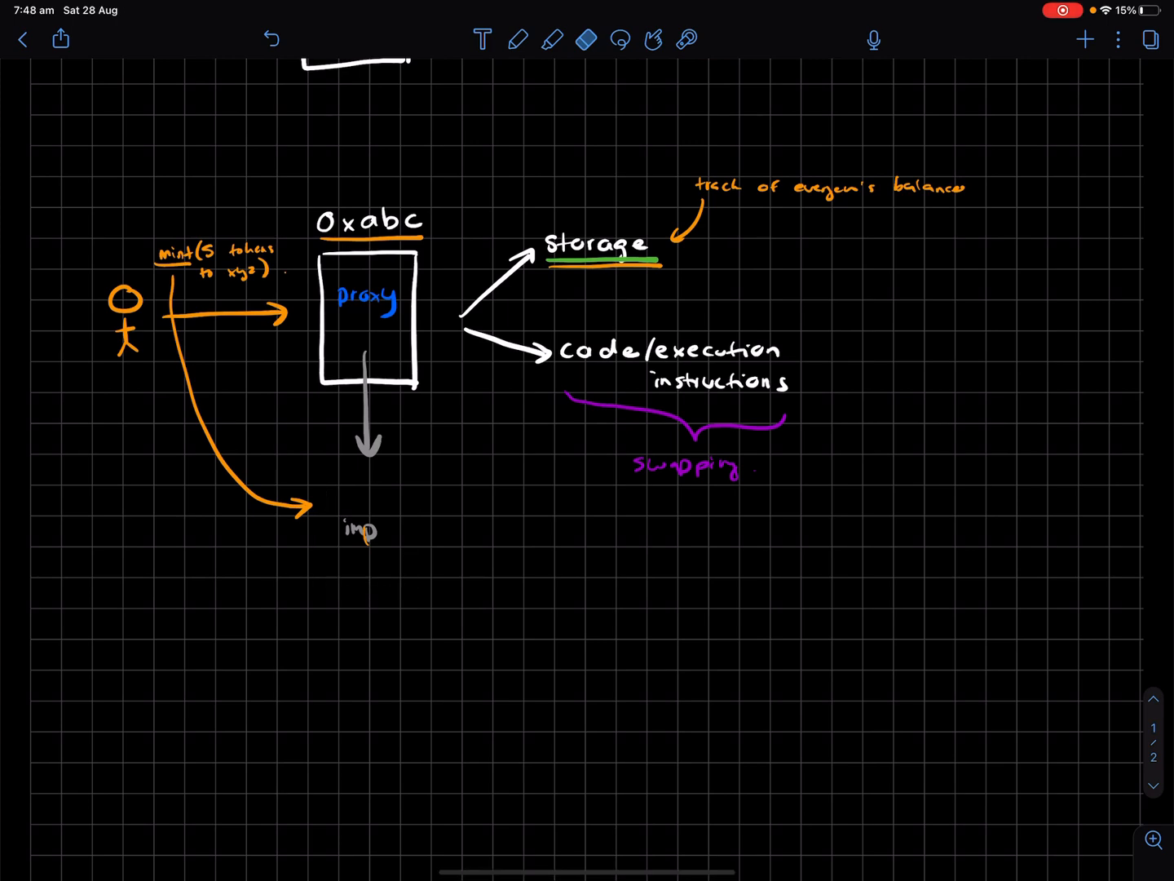
Step: Write the green pro "+ upgrade our smart contract" and the red con "- rugged" below the diagram
{"action": "left_click", "coordinate": [519, 39]}
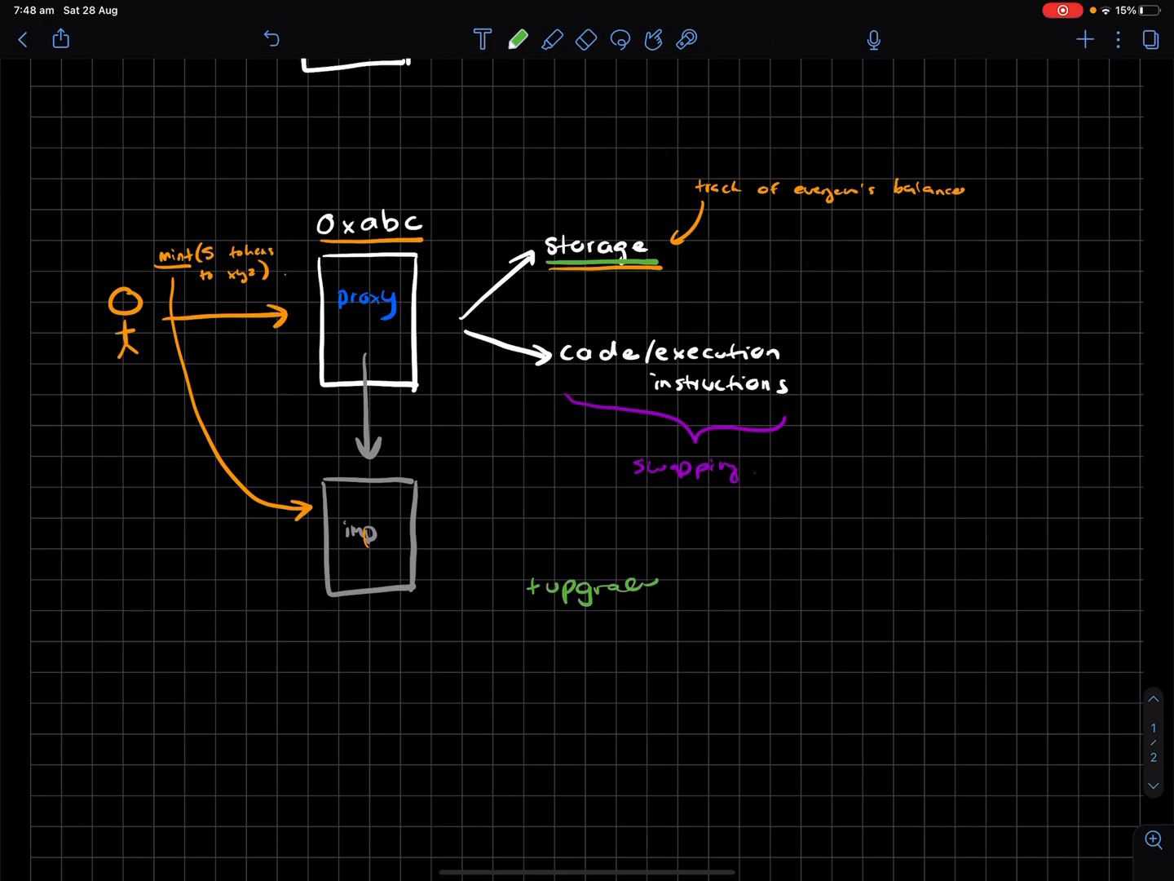
{"action": "type", "text": "our s"}
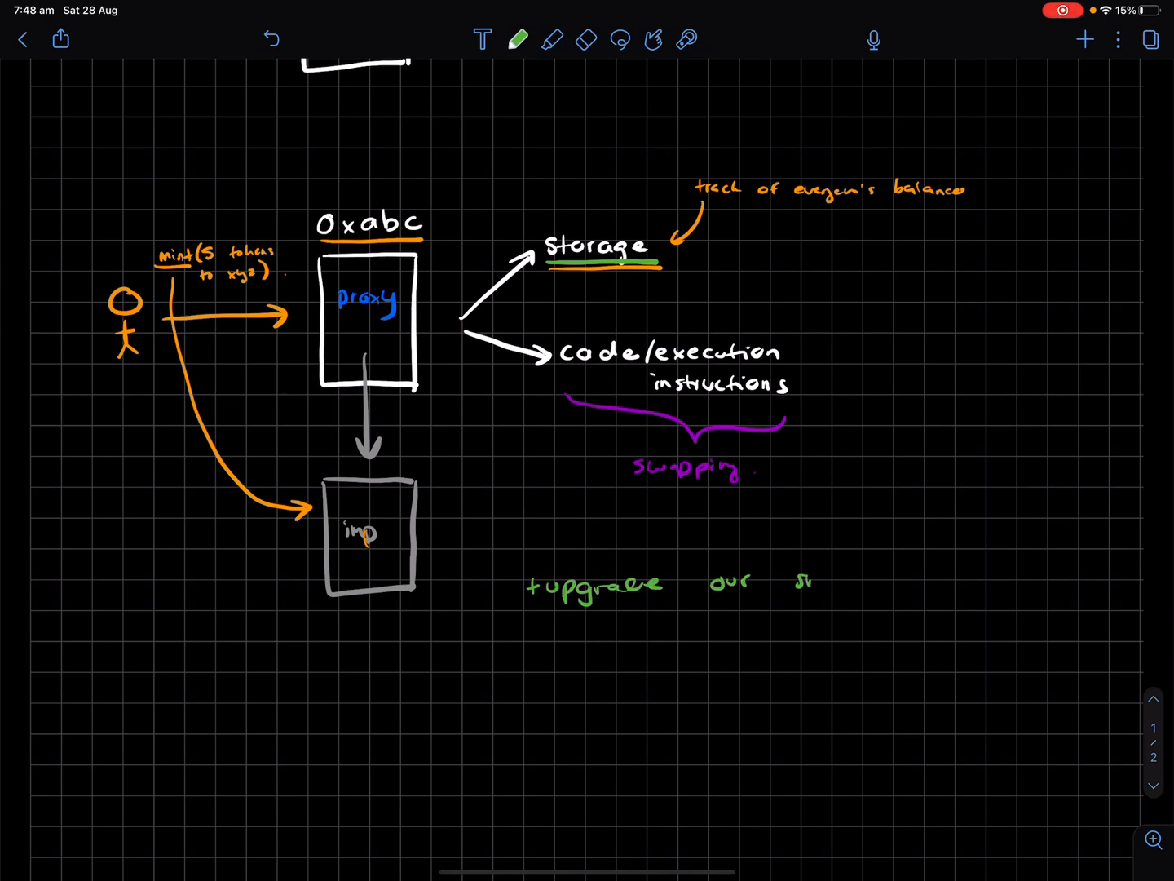
{"action": "type", "text": "smart co"}
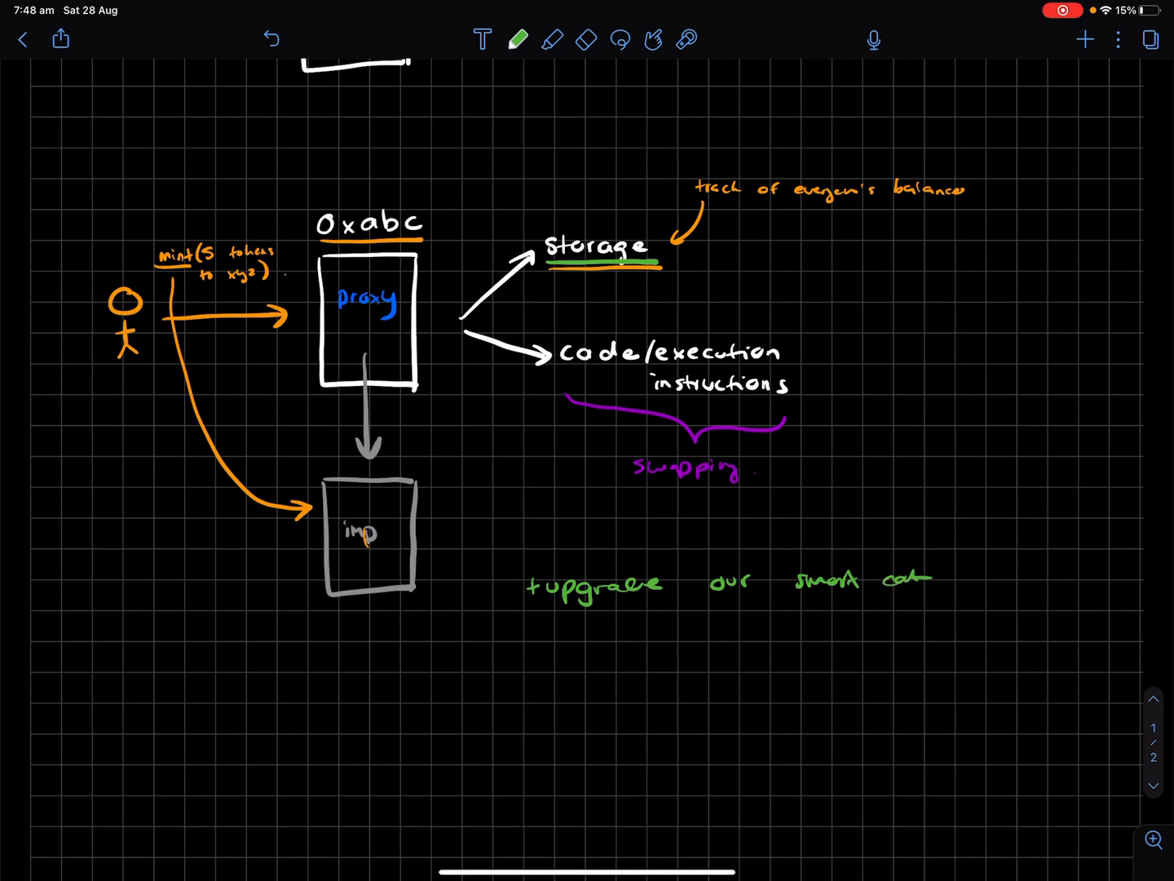
{"action": "left_click", "coordinate": [519, 39]}
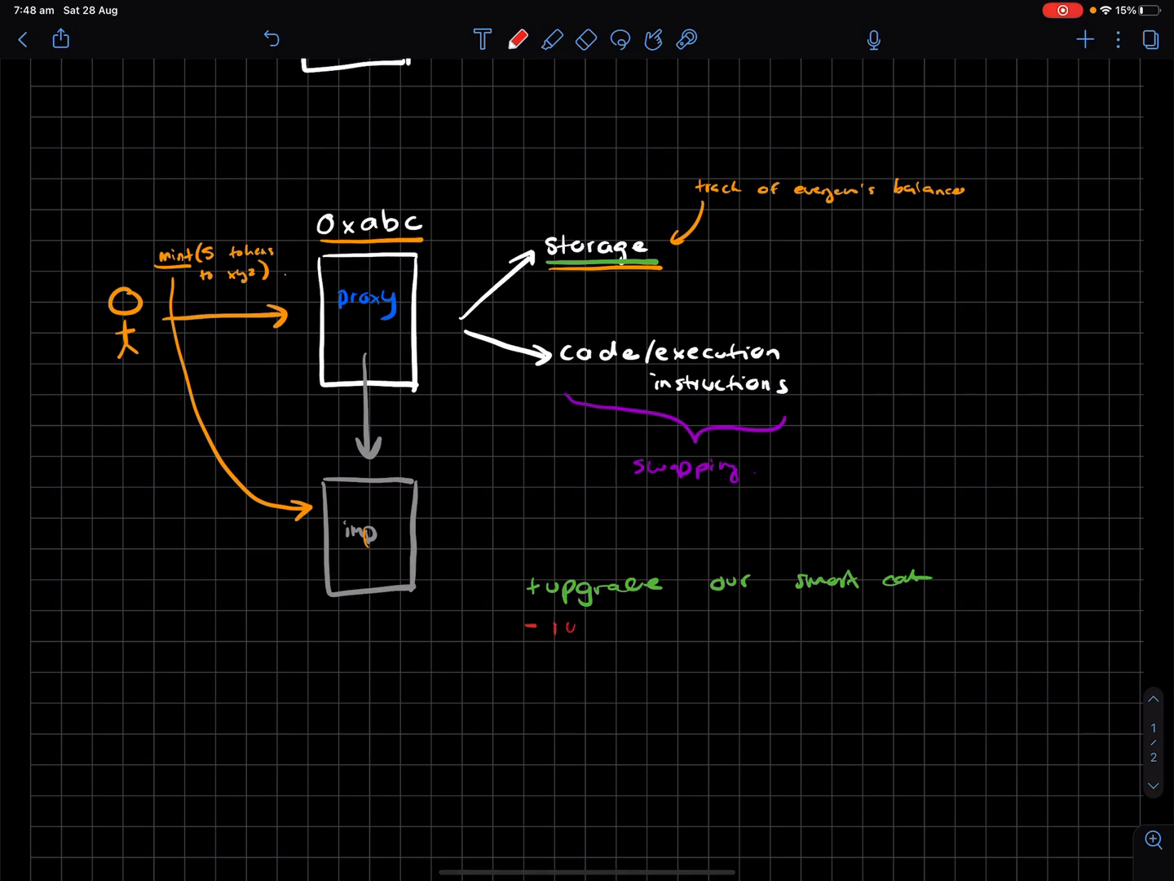
{"action": "type", "text": "rugged"}
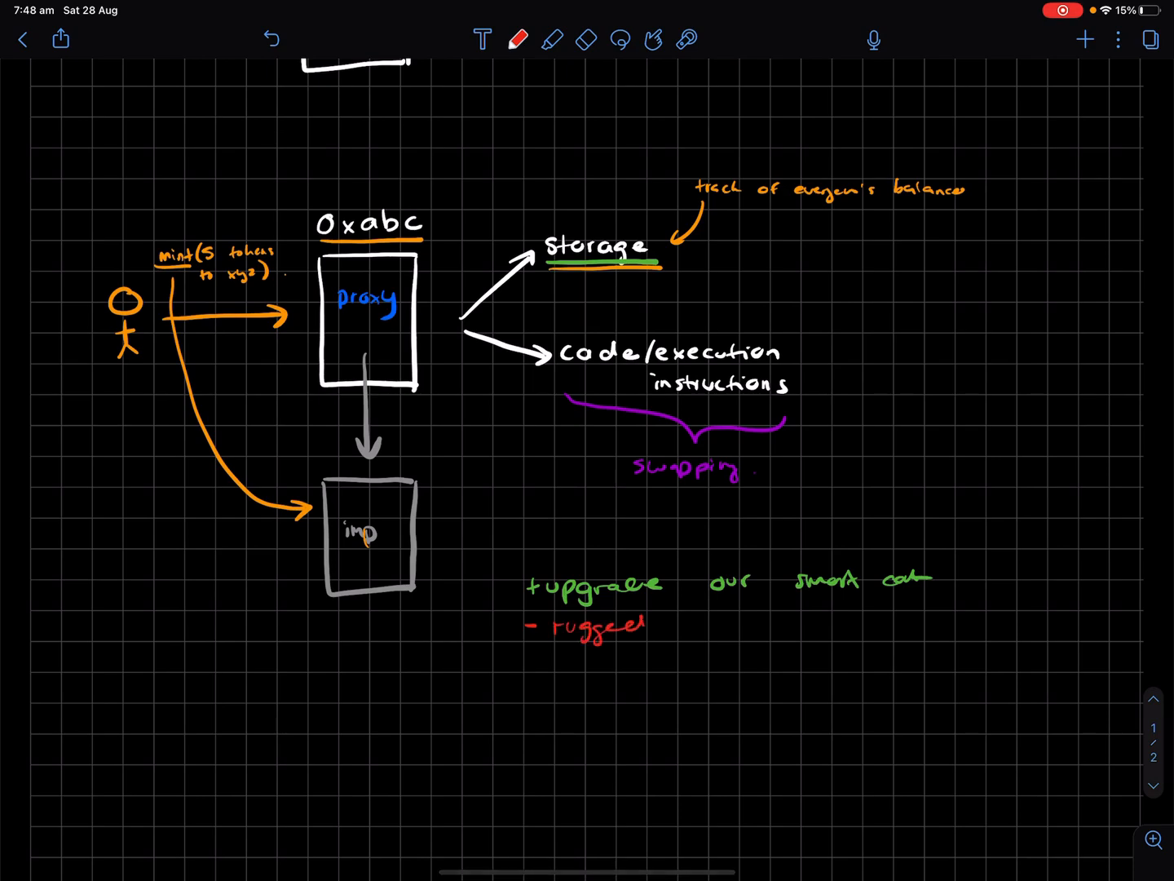
Step: Circle imp in red and tag it with "multi-sig" and "timelock" labels and an arrow
{"action": "scroll", "scroll_direction": "up", "scroll_amount": 3}
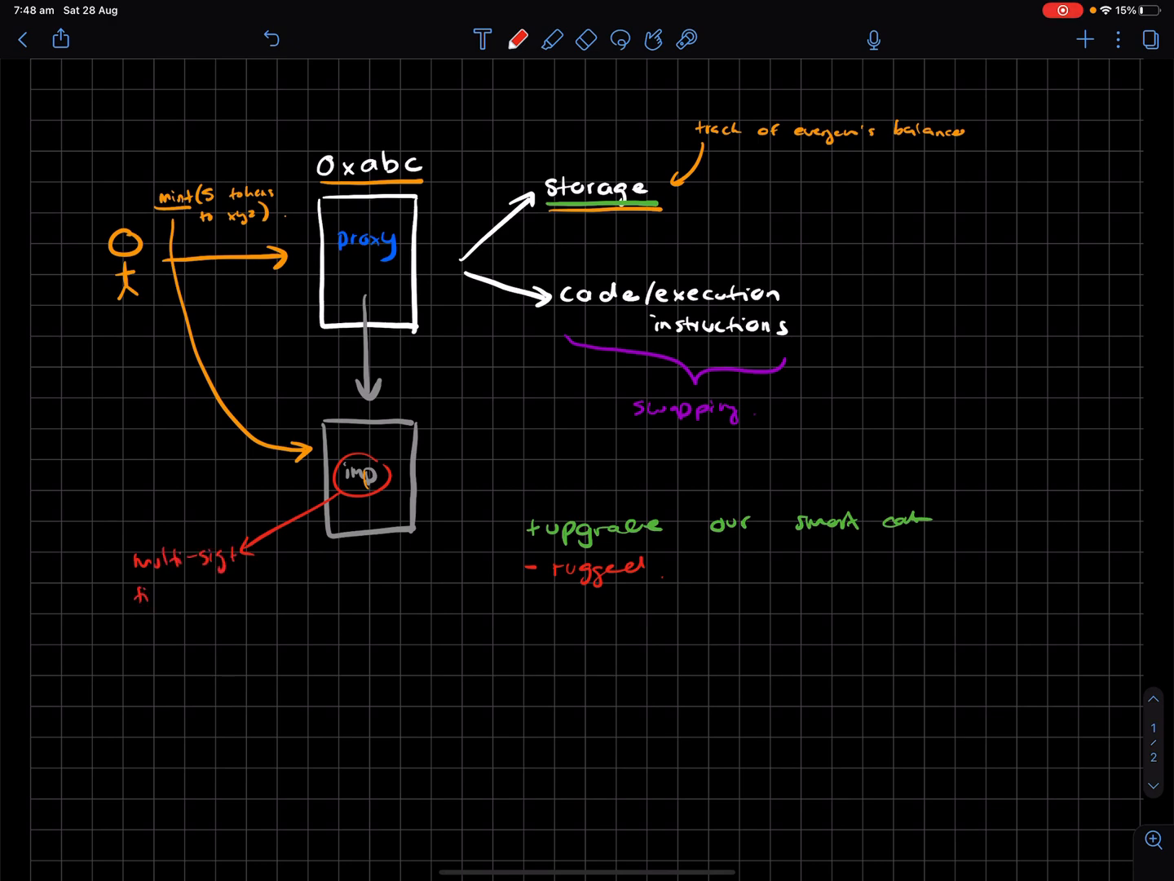
{"action": "type", "text": "timelock."}
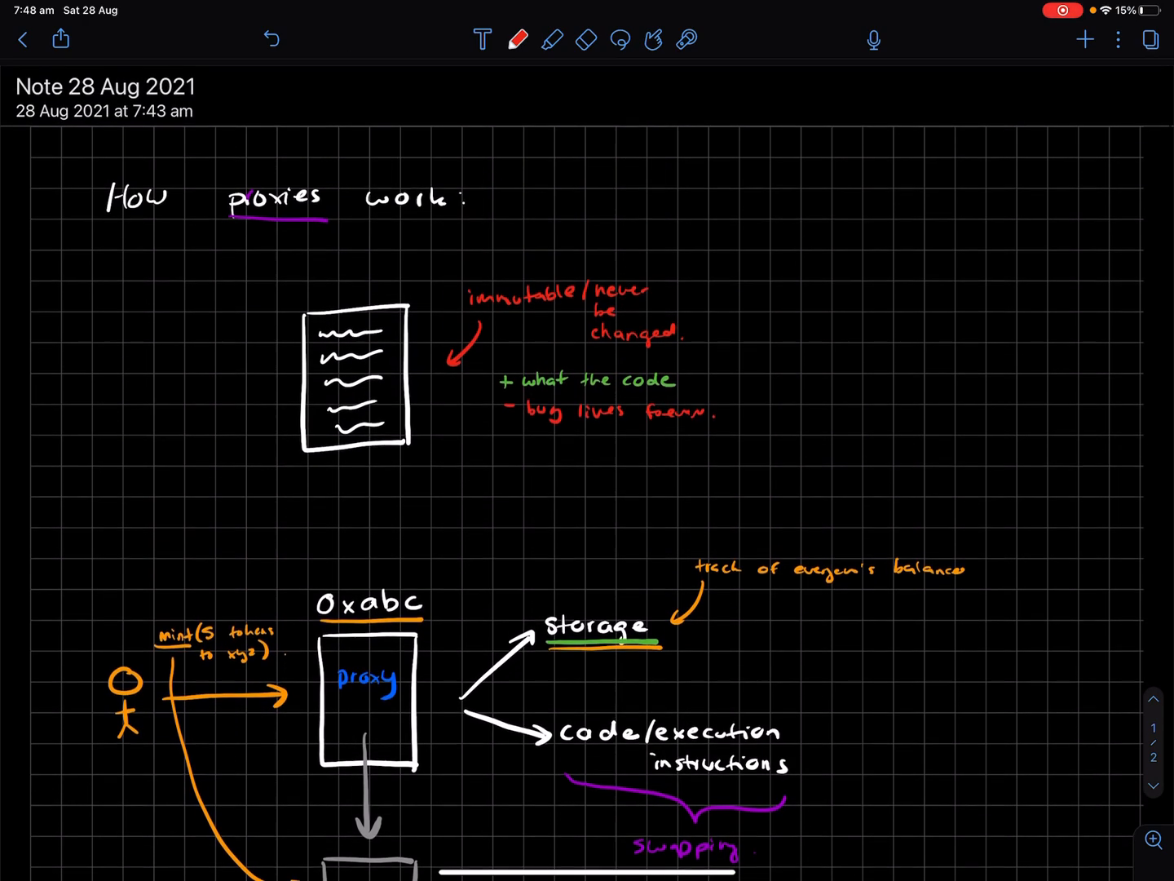
{"action": "scroll", "scroll_direction": "down", "scroll_amount": 3}
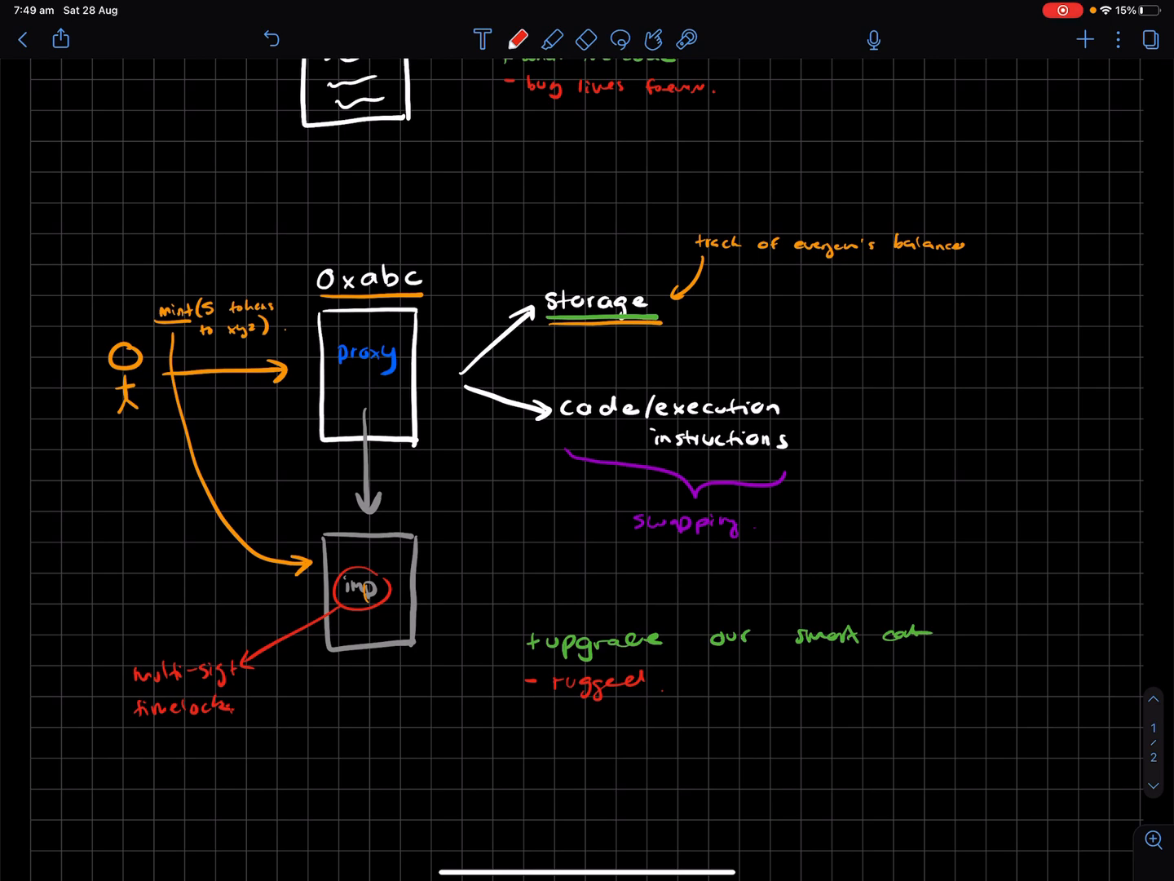
{"action": "scroll", "scroll_direction": "down", "scroll_amount": 3}
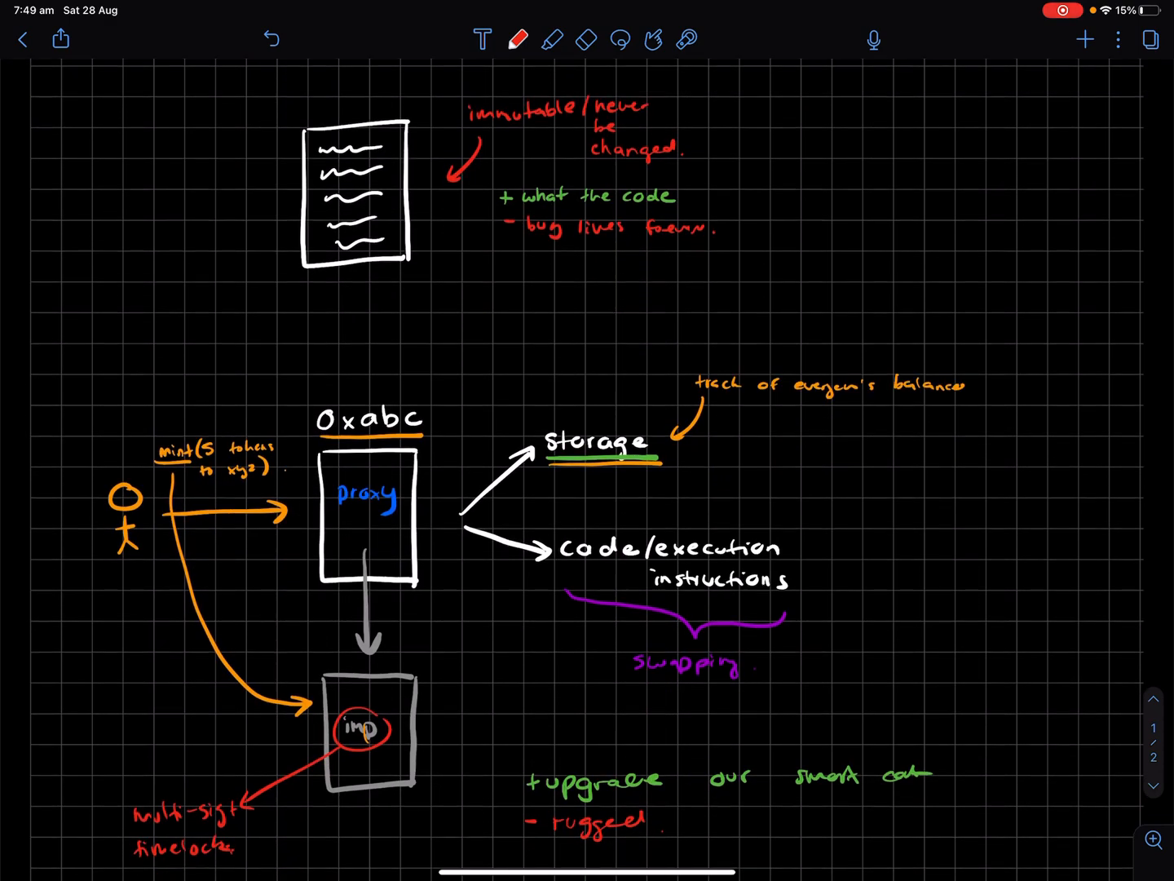
{"action": "scroll", "scroll_direction": "up", "scroll_amount": 3}
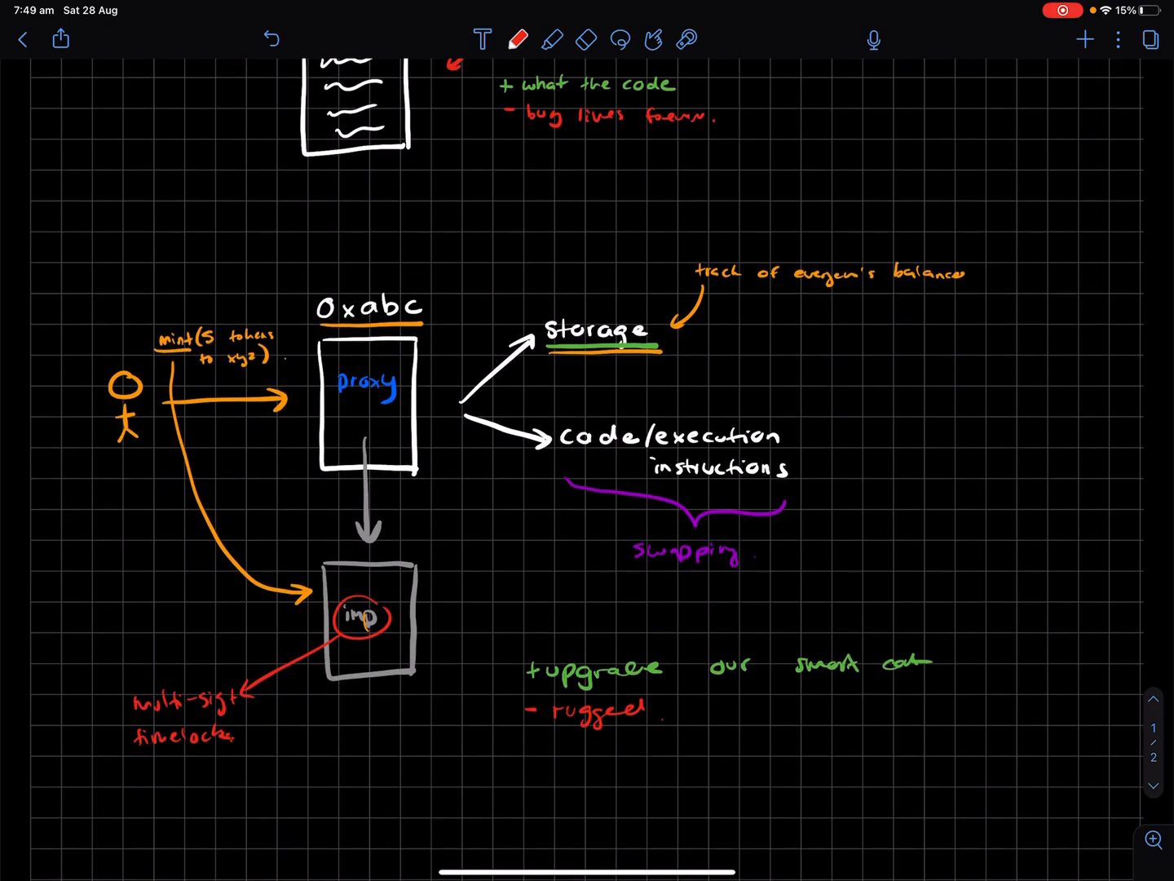